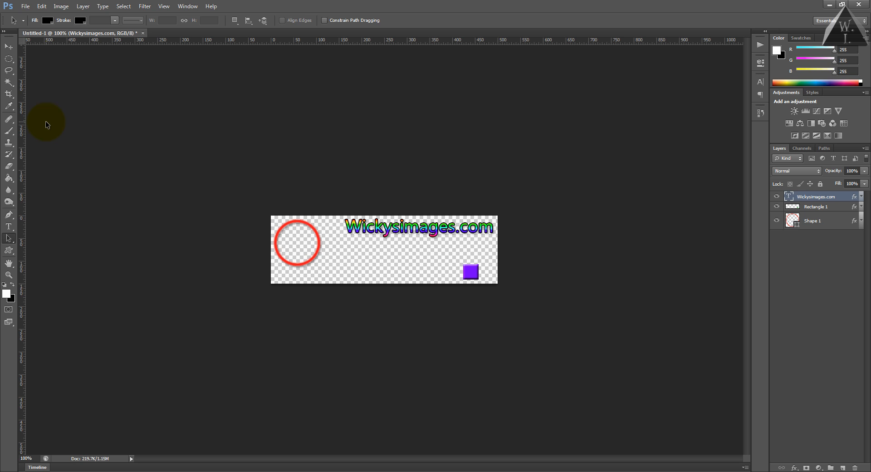
Select the entire banner canvas with Ctrl+A in preparation for aligning the text
{"action": "key", "text": "ctrl+a"}
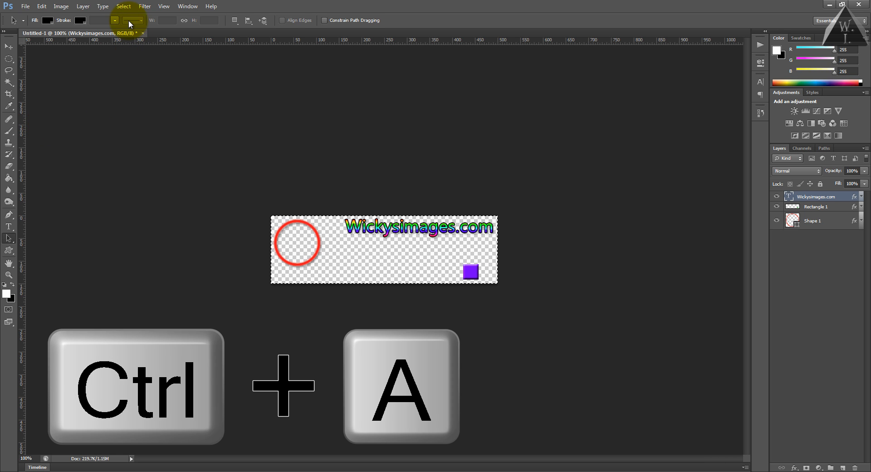
{"action": "key", "text": "ctrl+a"}
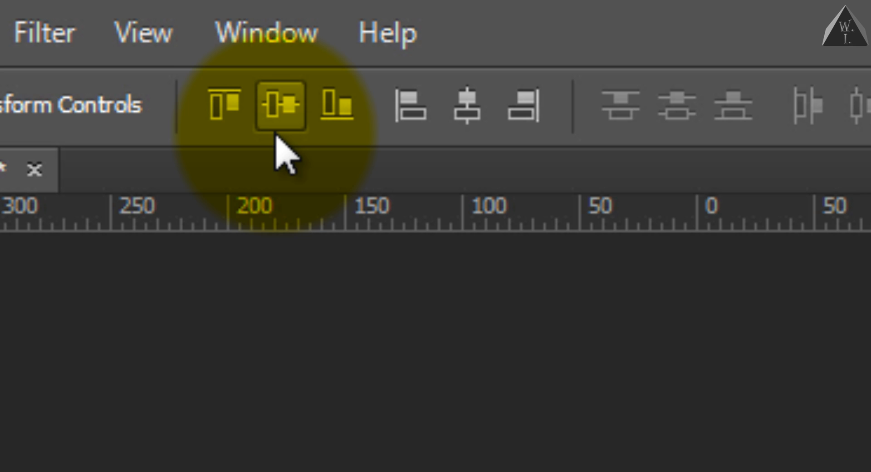
{"action": "mouse_move", "coordinate": [286, 117]}
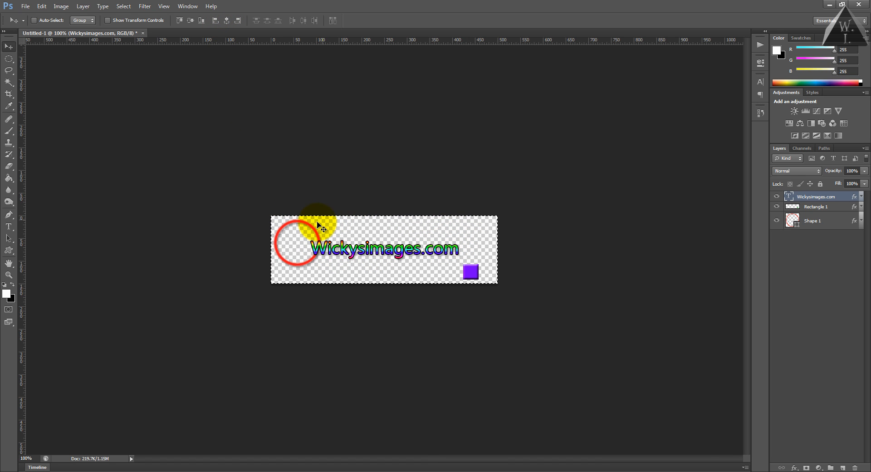
Drag on the banner, then deselect with Ctrl+D, leaving the Wickysimages.com text centered
{"action": "left_click_drag", "start_coordinate": [319, 223], "coordinate": [433, 269]}
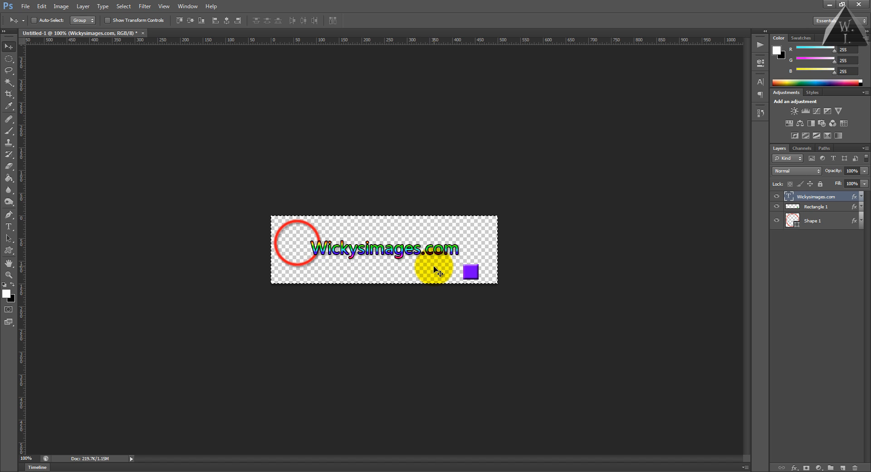
{"action": "left_click_drag", "start_coordinate": [435, 270], "coordinate": [405, 285]}
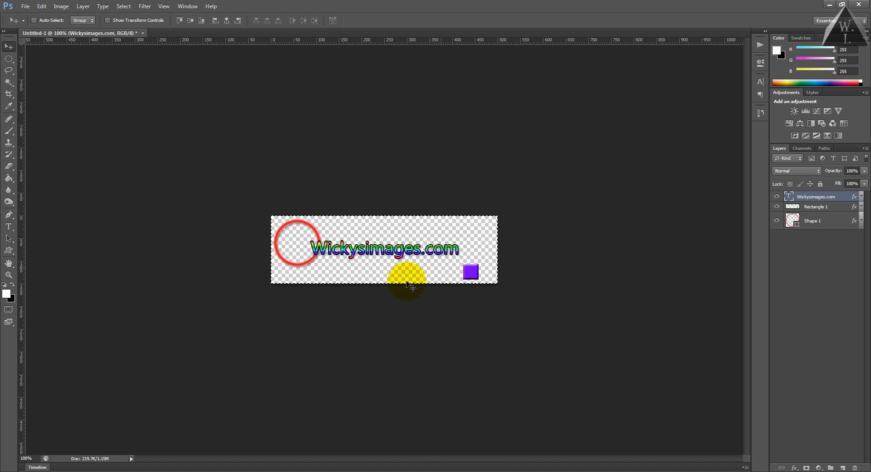
{"action": "left_click_drag", "start_coordinate": [407, 278], "coordinate": [354, 230]}
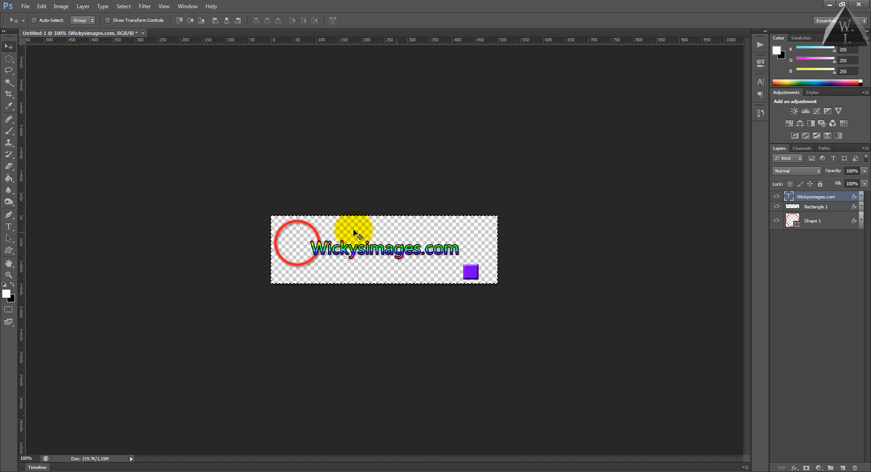
{"action": "key", "text": "ctrl+d"}
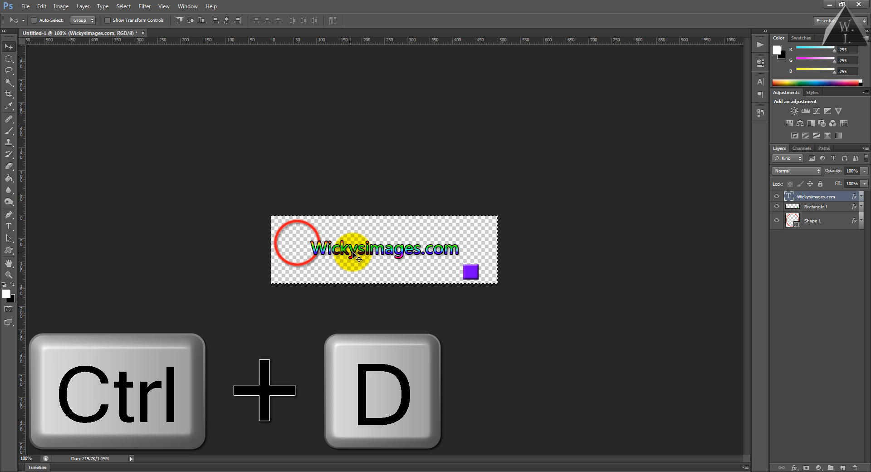
Make Rectangle 1 the active layer and load the red circle's outline as a selection
{"action": "left_click", "coordinate": [123, 6]}
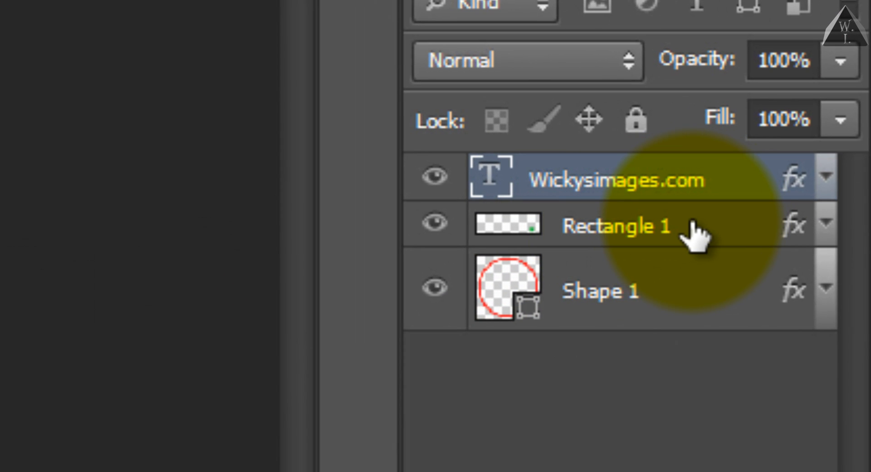
{"action": "left_click", "coordinate": [611, 225]}
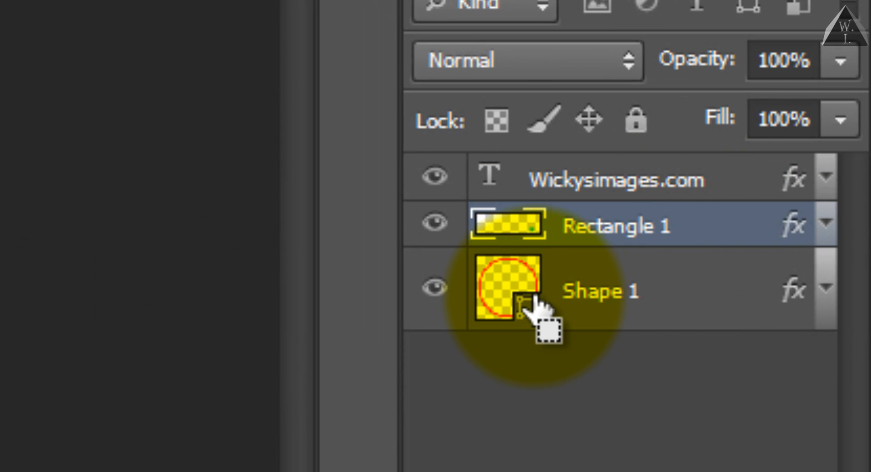
{"action": "key", "text": "ctrl"}
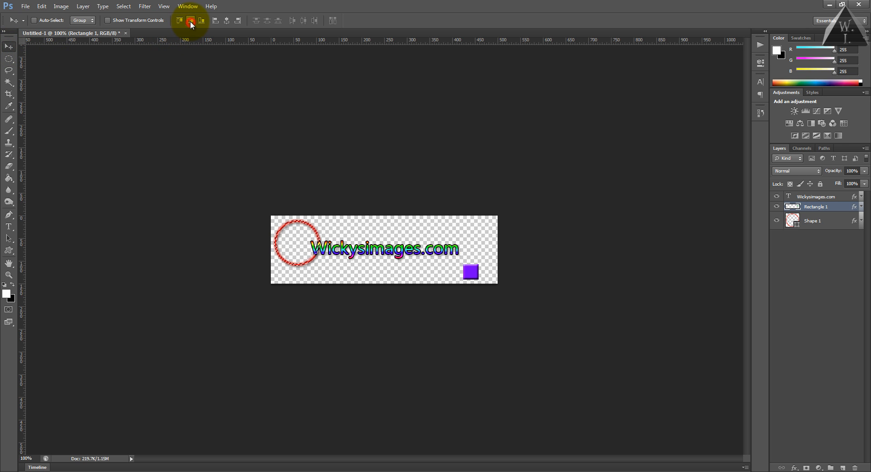
Align the purple square to the red circle's vertical center with Align Vertical Centers
{"action": "left_click", "coordinate": [227, 21]}
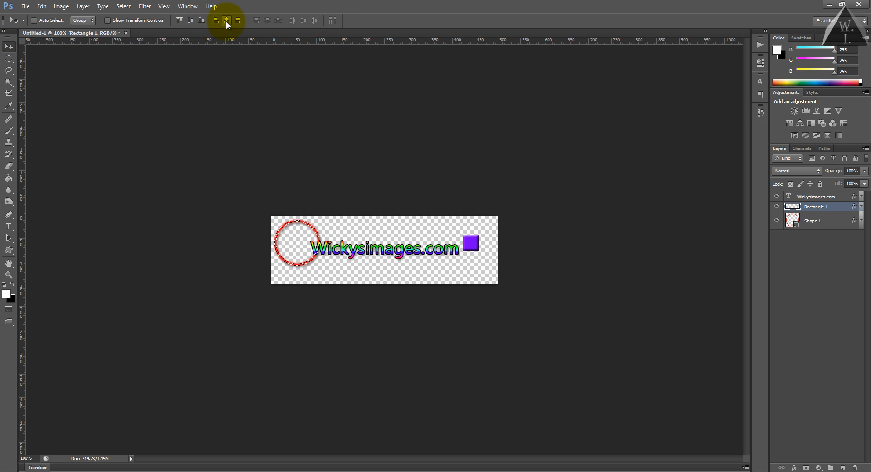